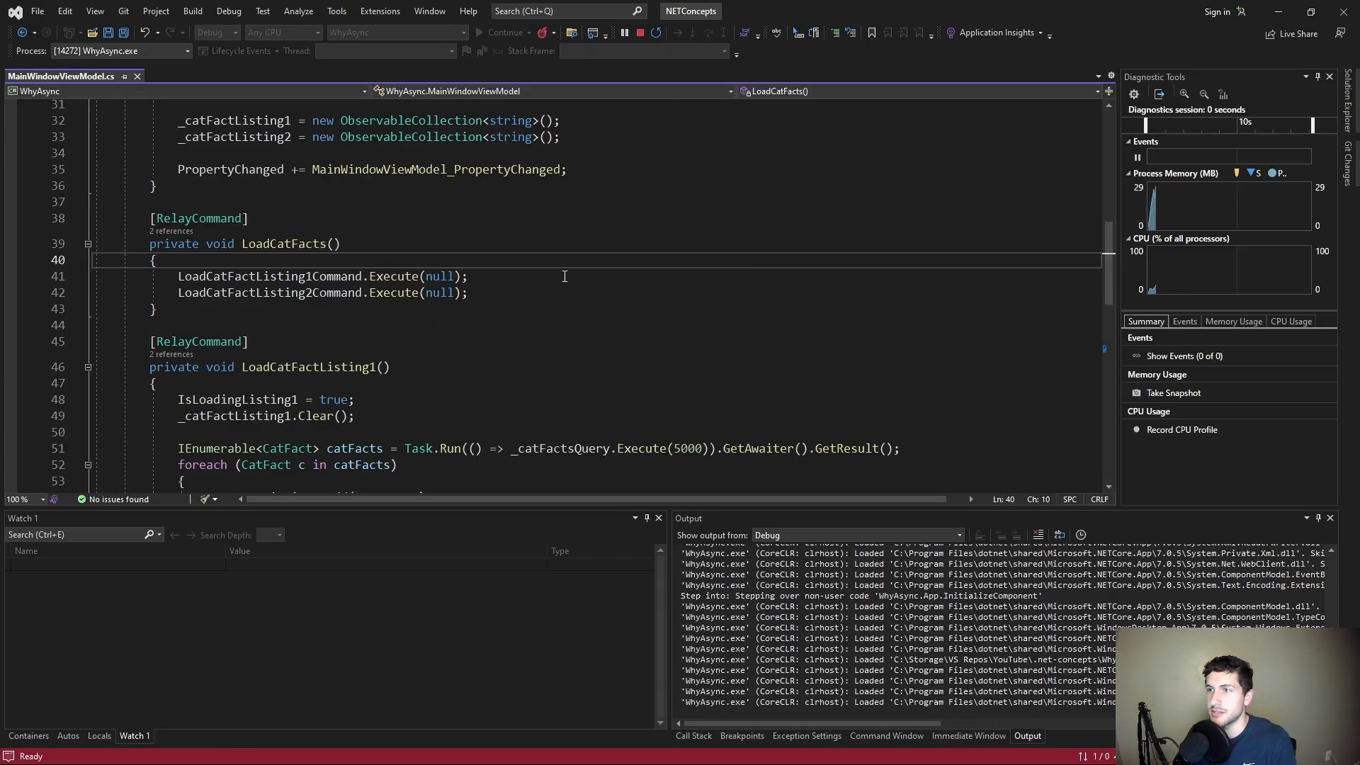
Review the LoadCatFacts method, the IEnumerable type on line 51 and the 5000 query value
left_click(505, 32)
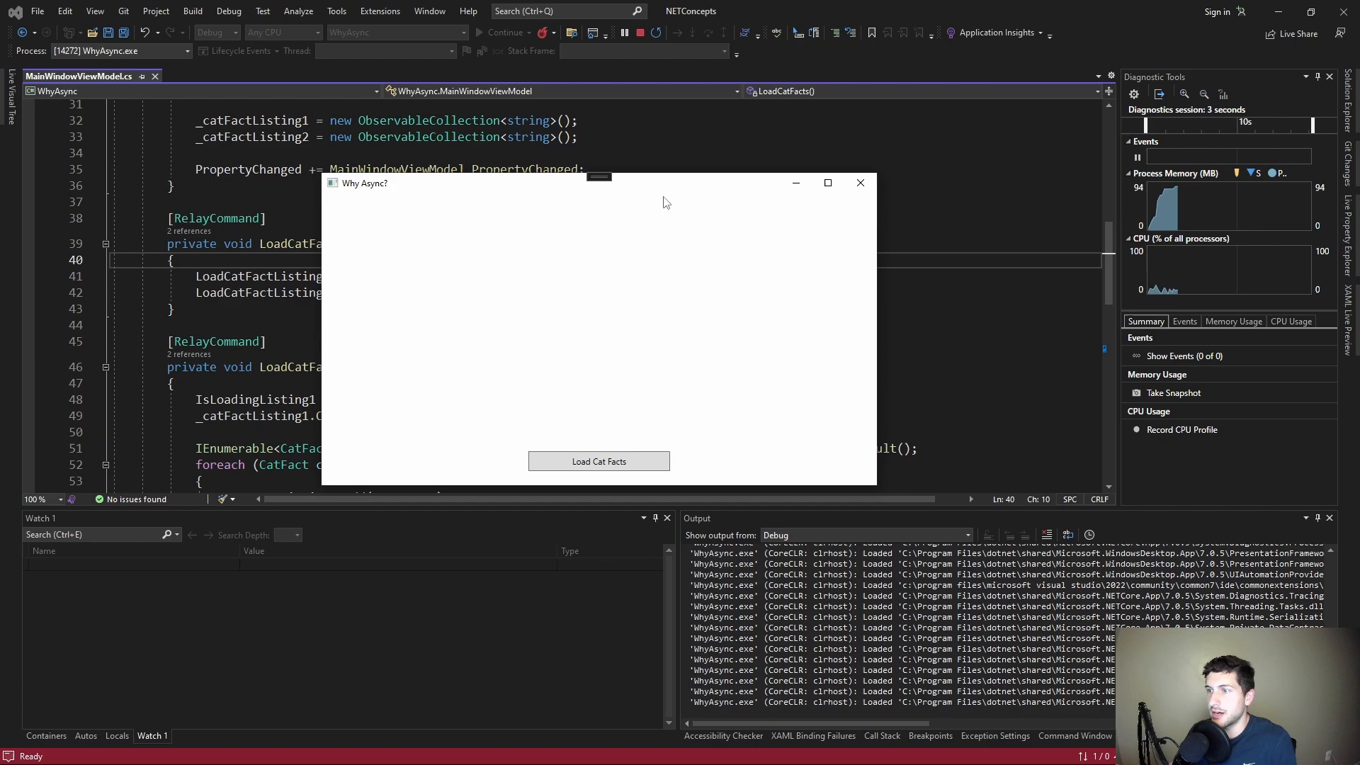
mouse_move(427, 253)
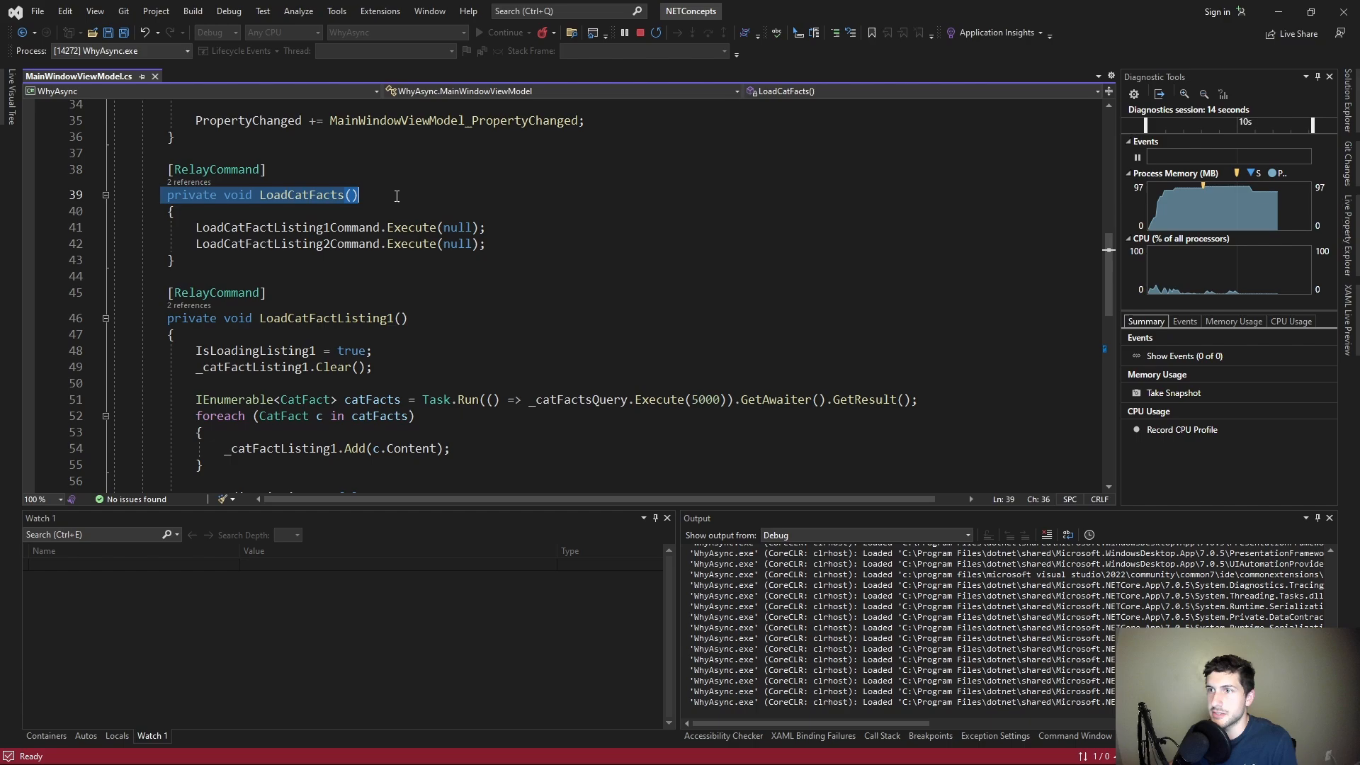
double_click(303, 194)
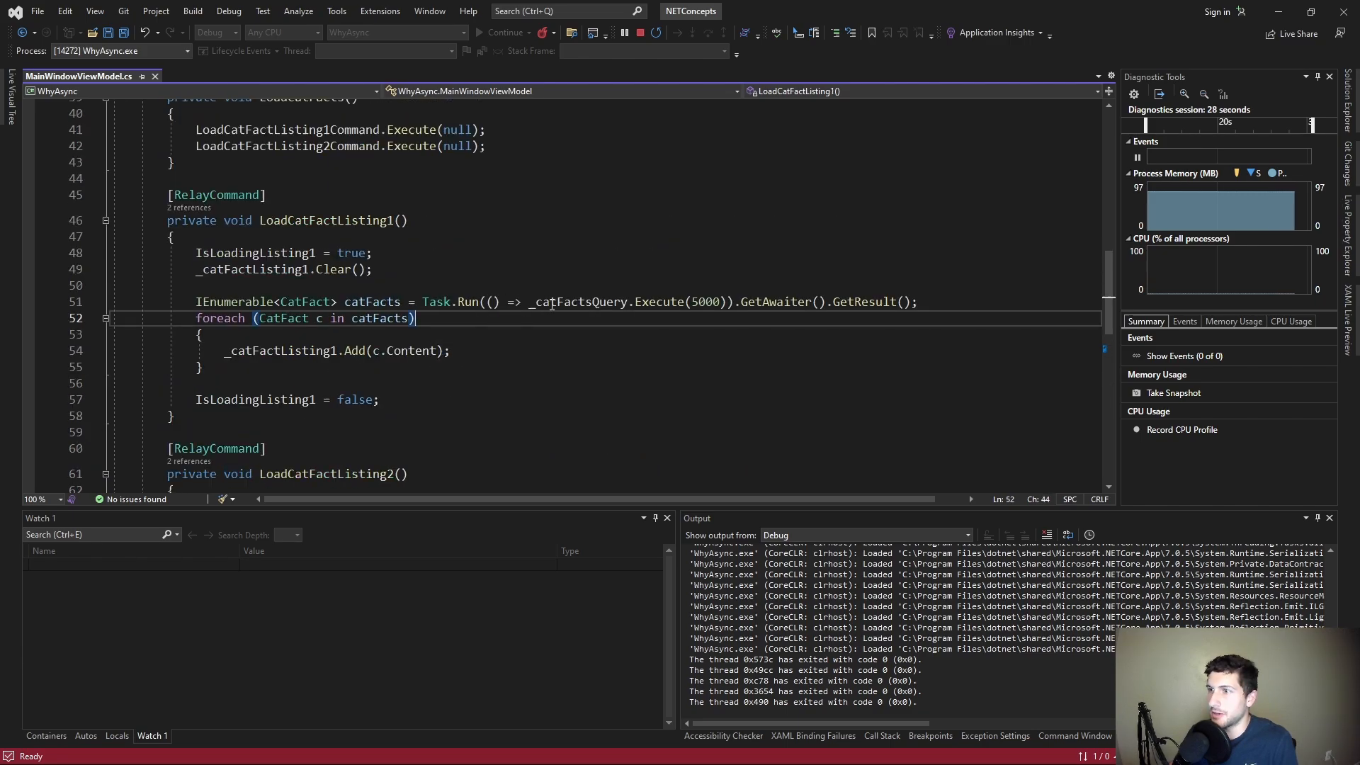
mouse_move(668, 301)
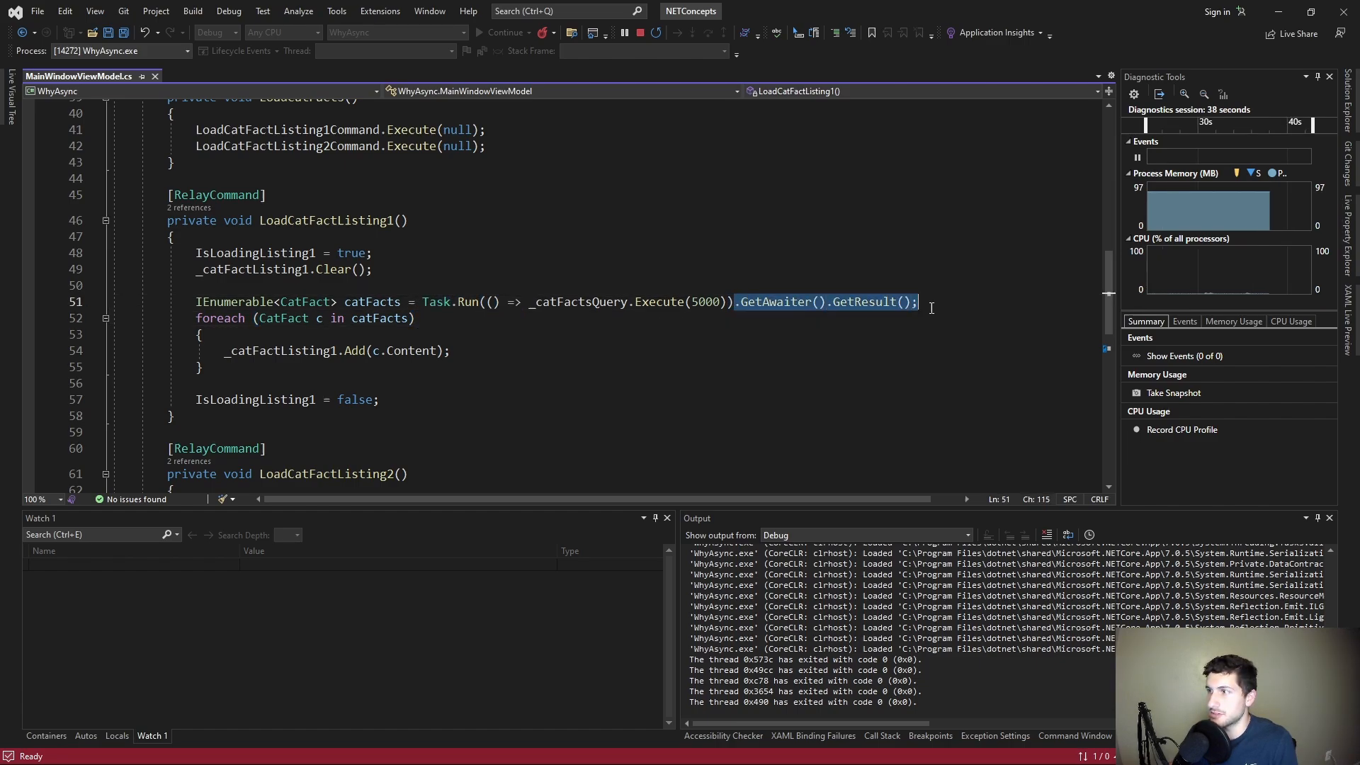
double_click(236, 302)
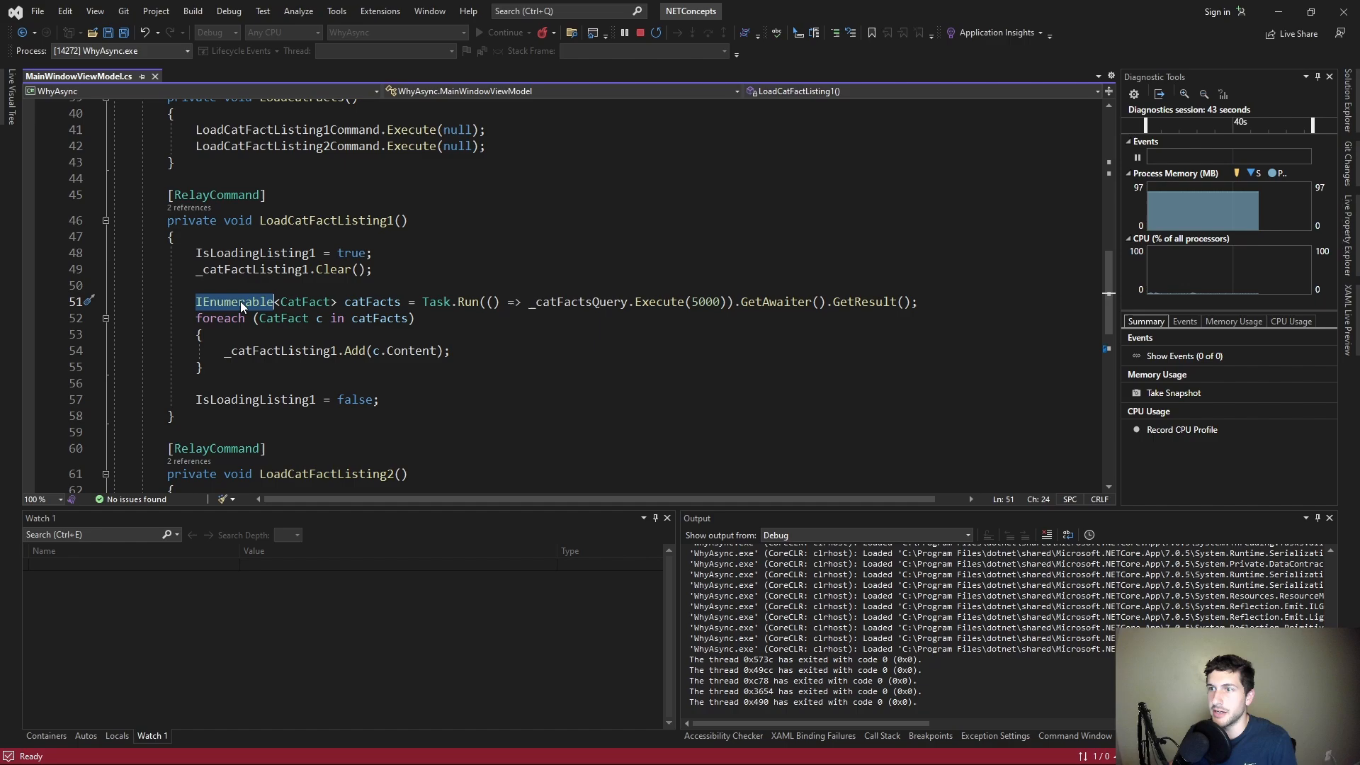
double_click(373, 300)
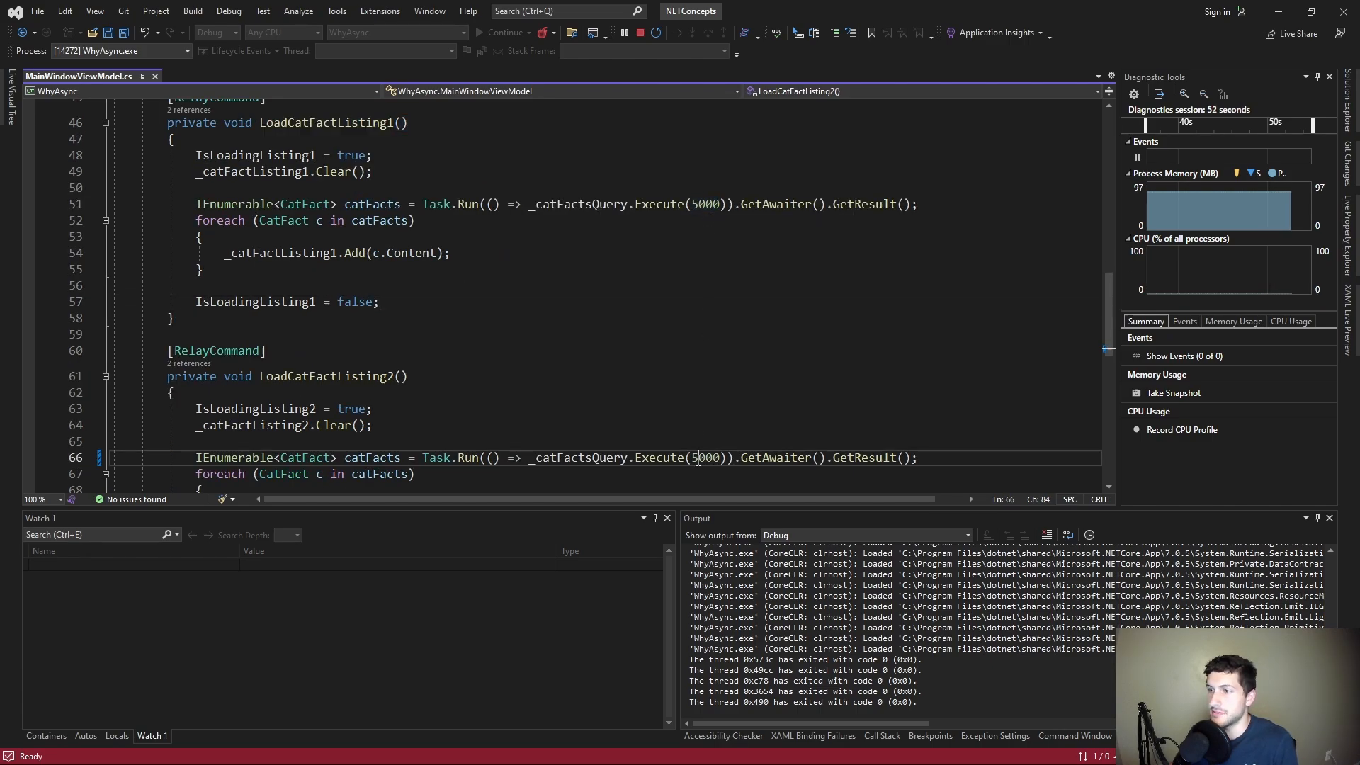
double_click(580, 350)
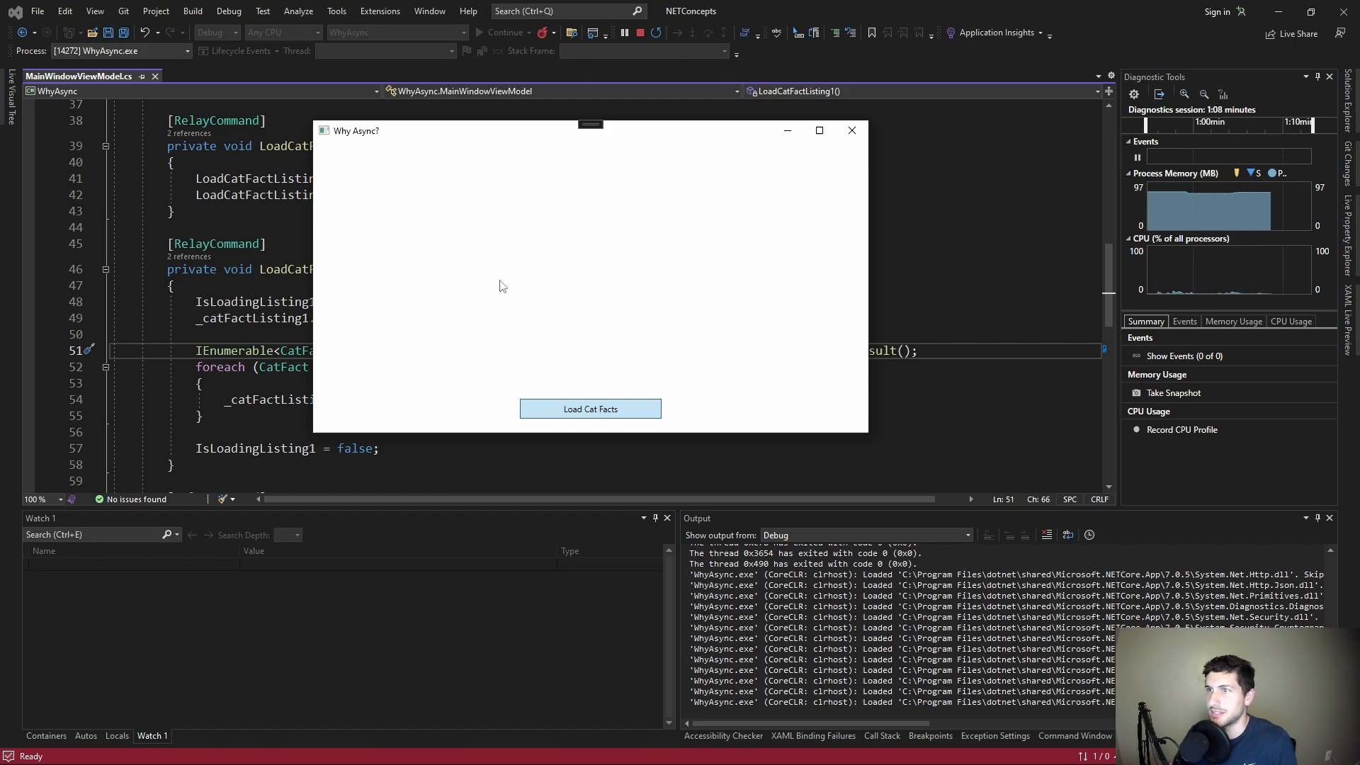
Load cat facts into both lists in the running WhyAsync window
left_click(589, 408)
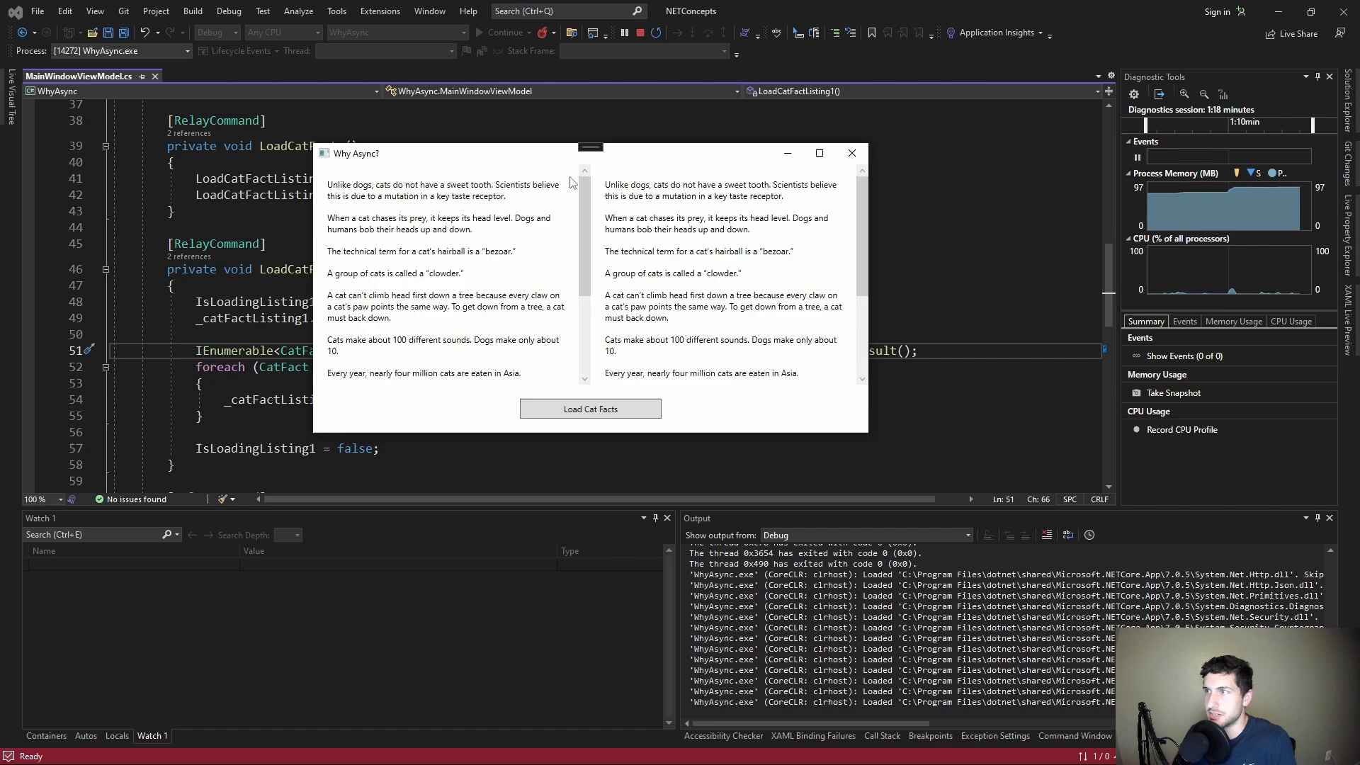
mouse_move(671, 155)
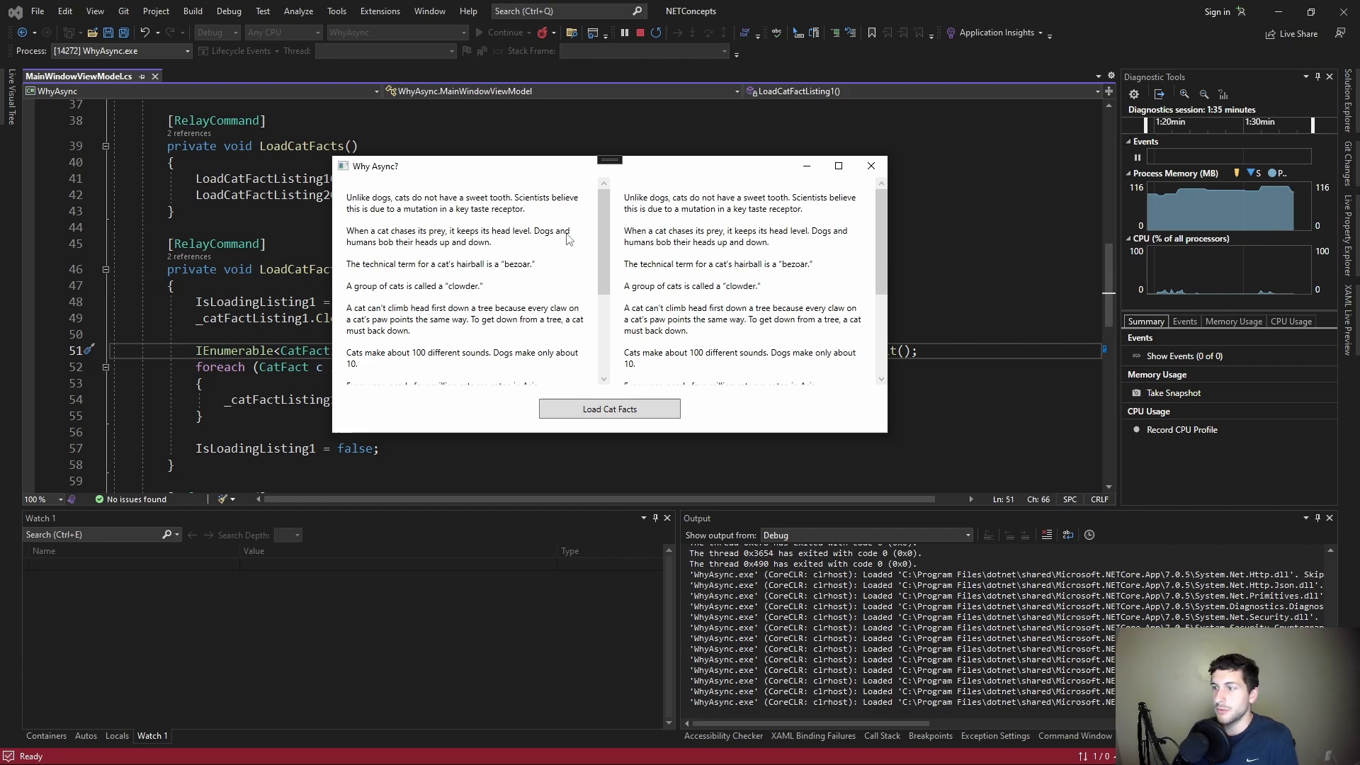
mouse_move(550, 176)
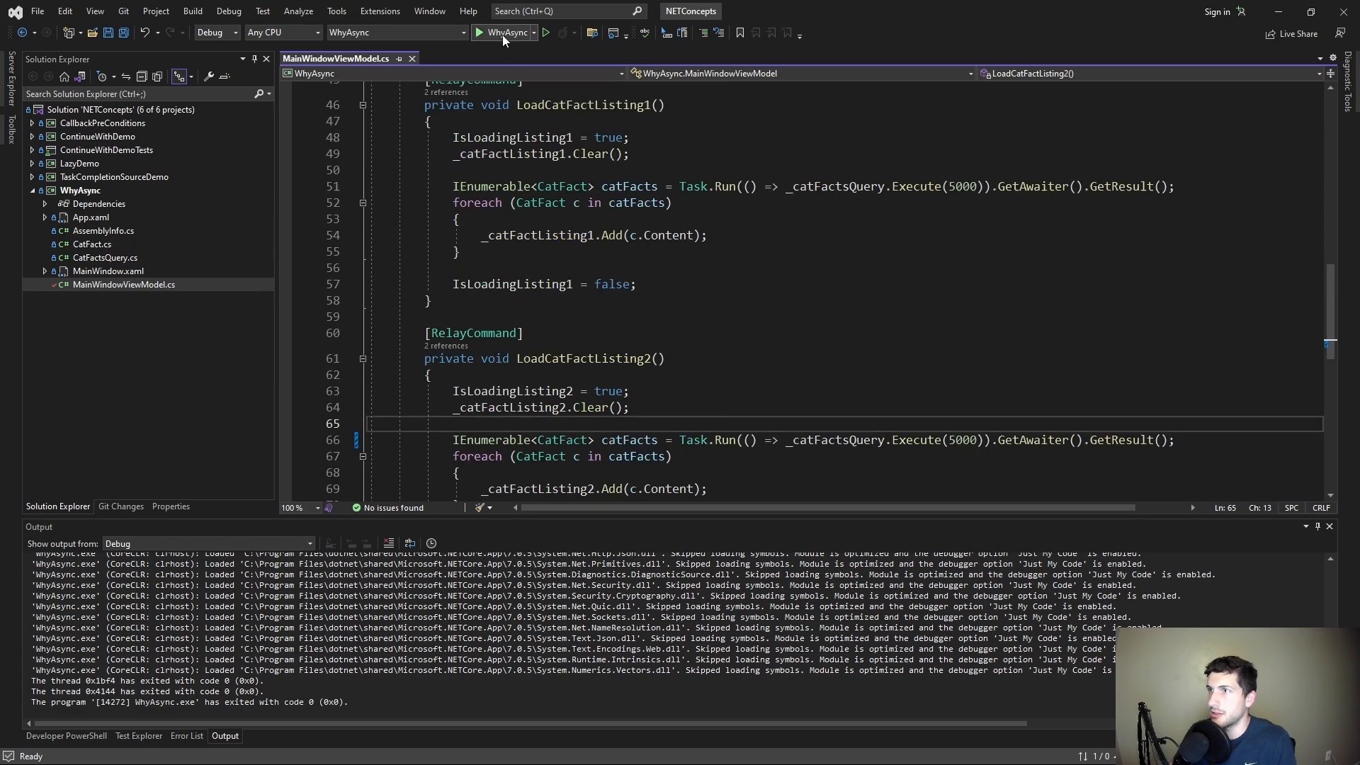
left_click(502, 33)
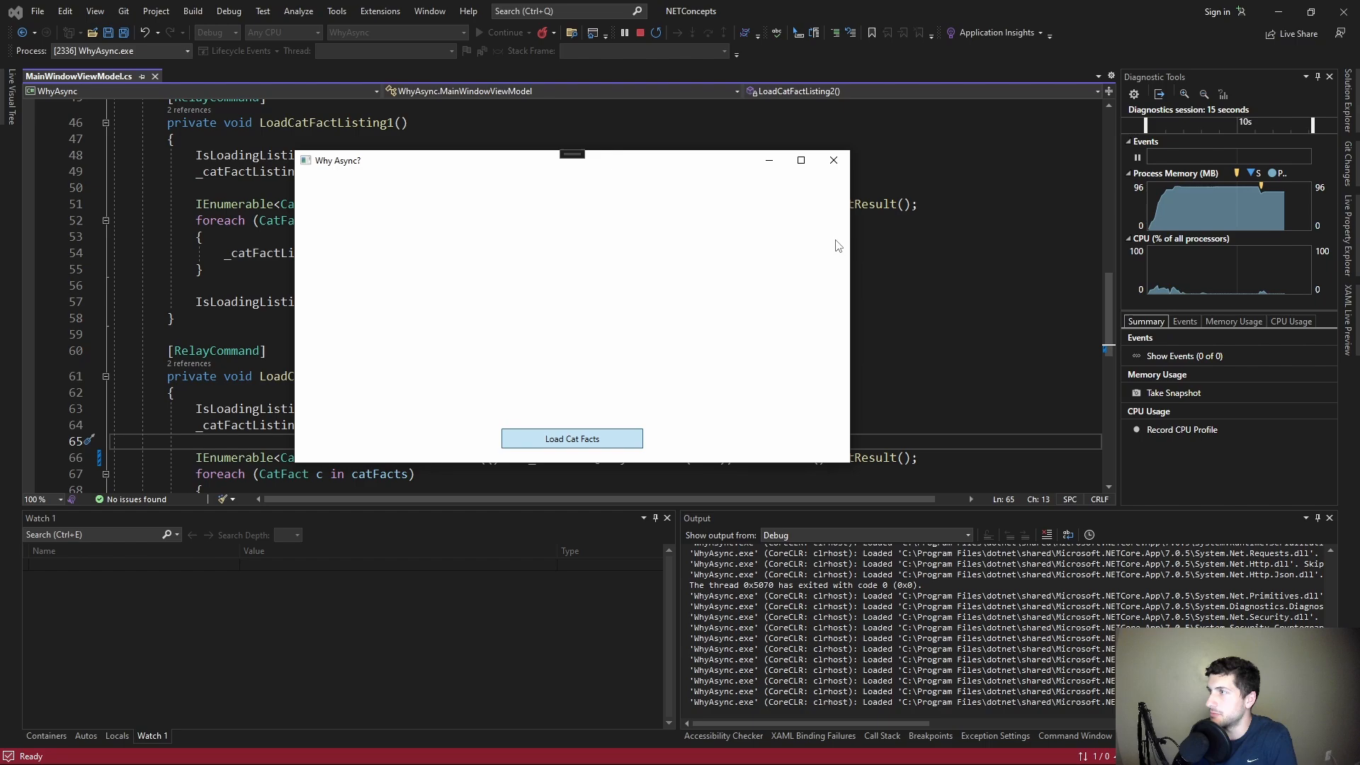
left_click(571, 438)
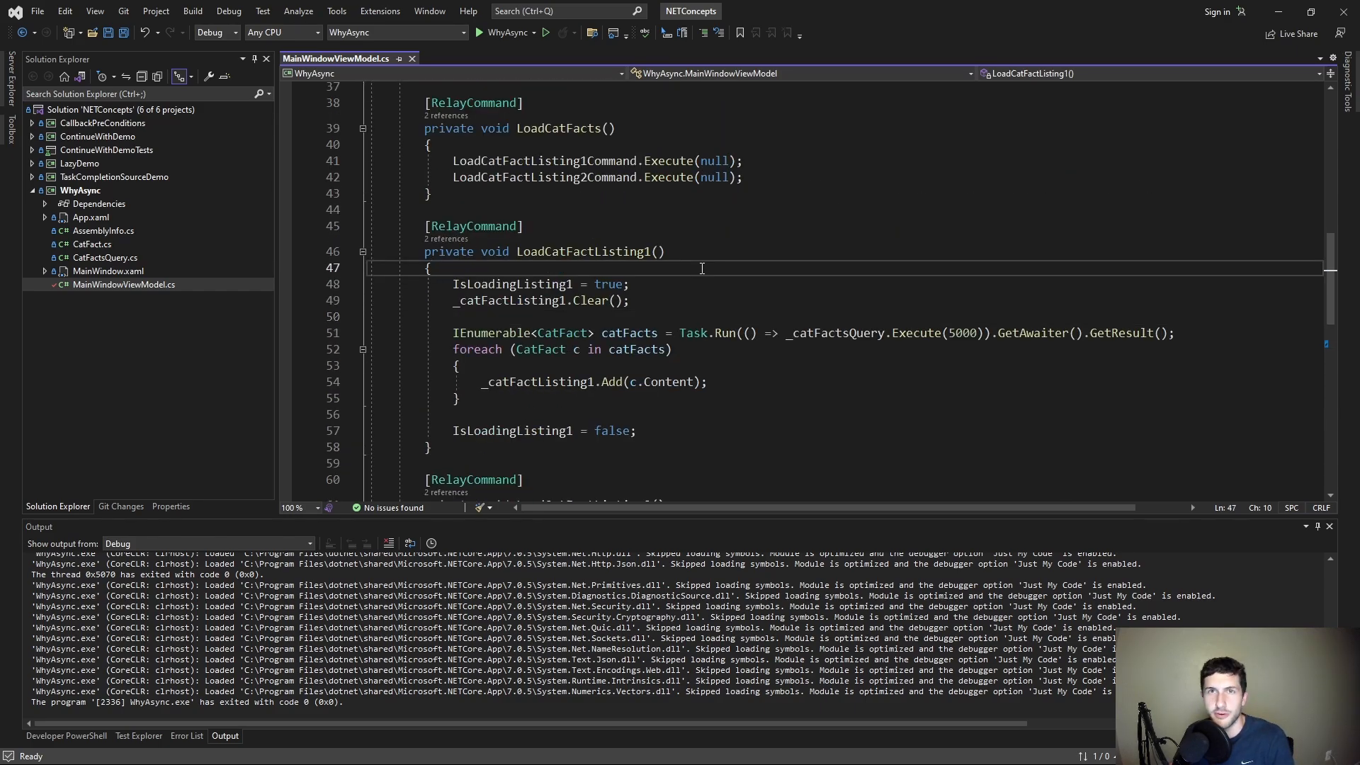
double_click(544, 210)
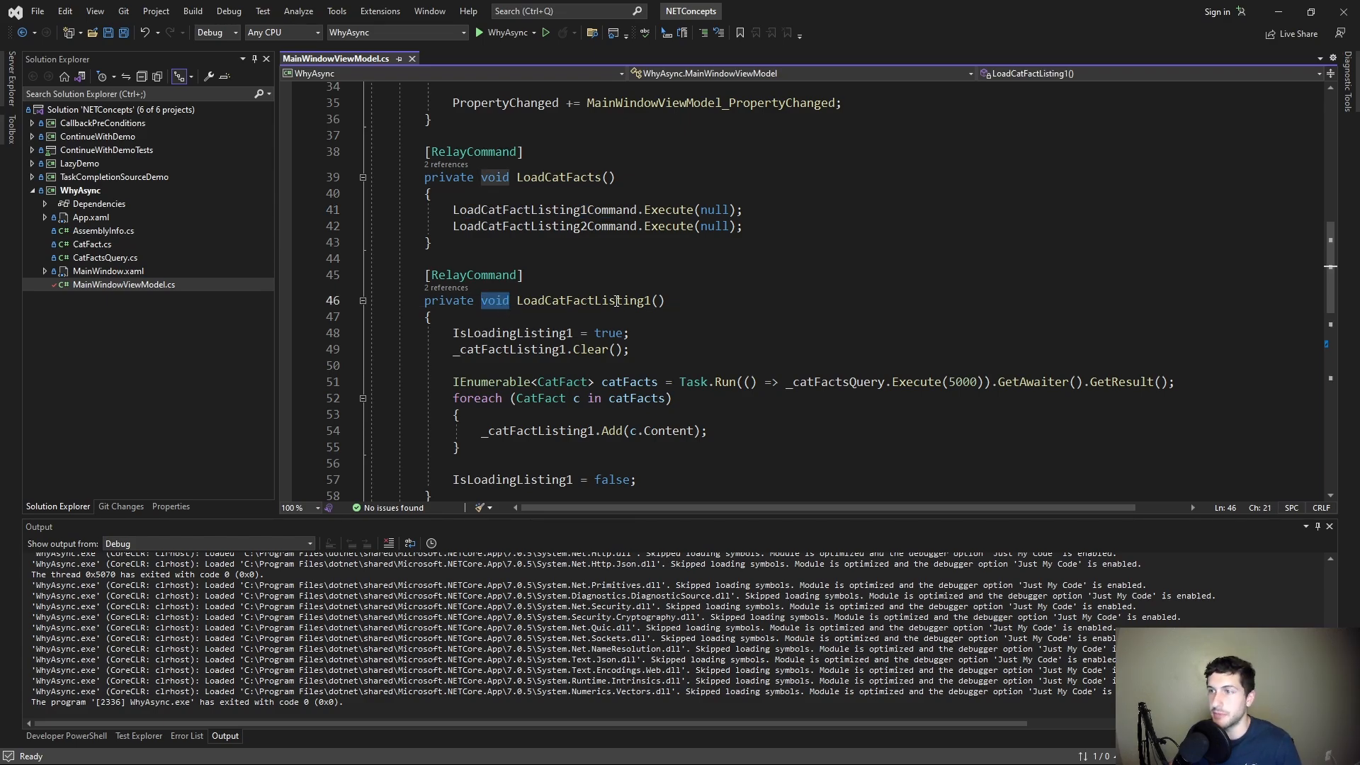
scroll("down", 3)
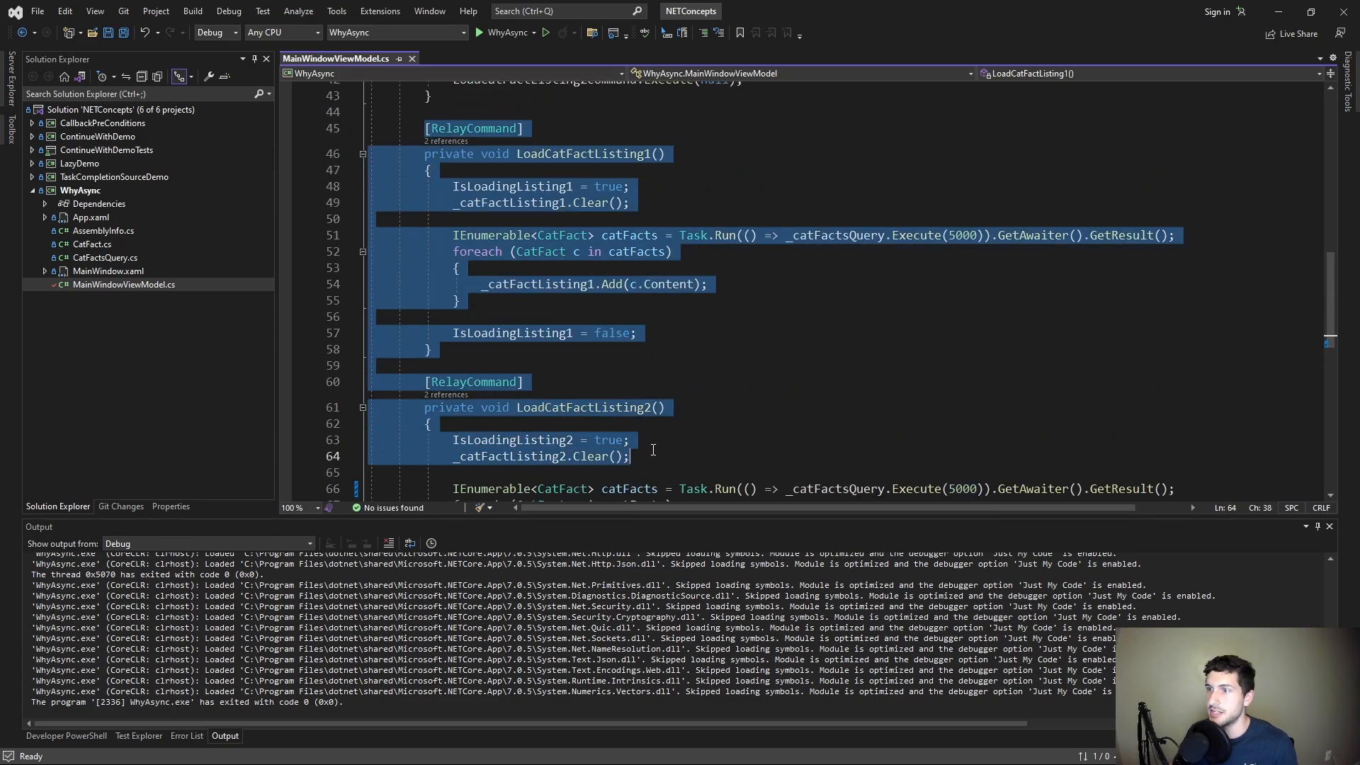
left_click(664, 406)
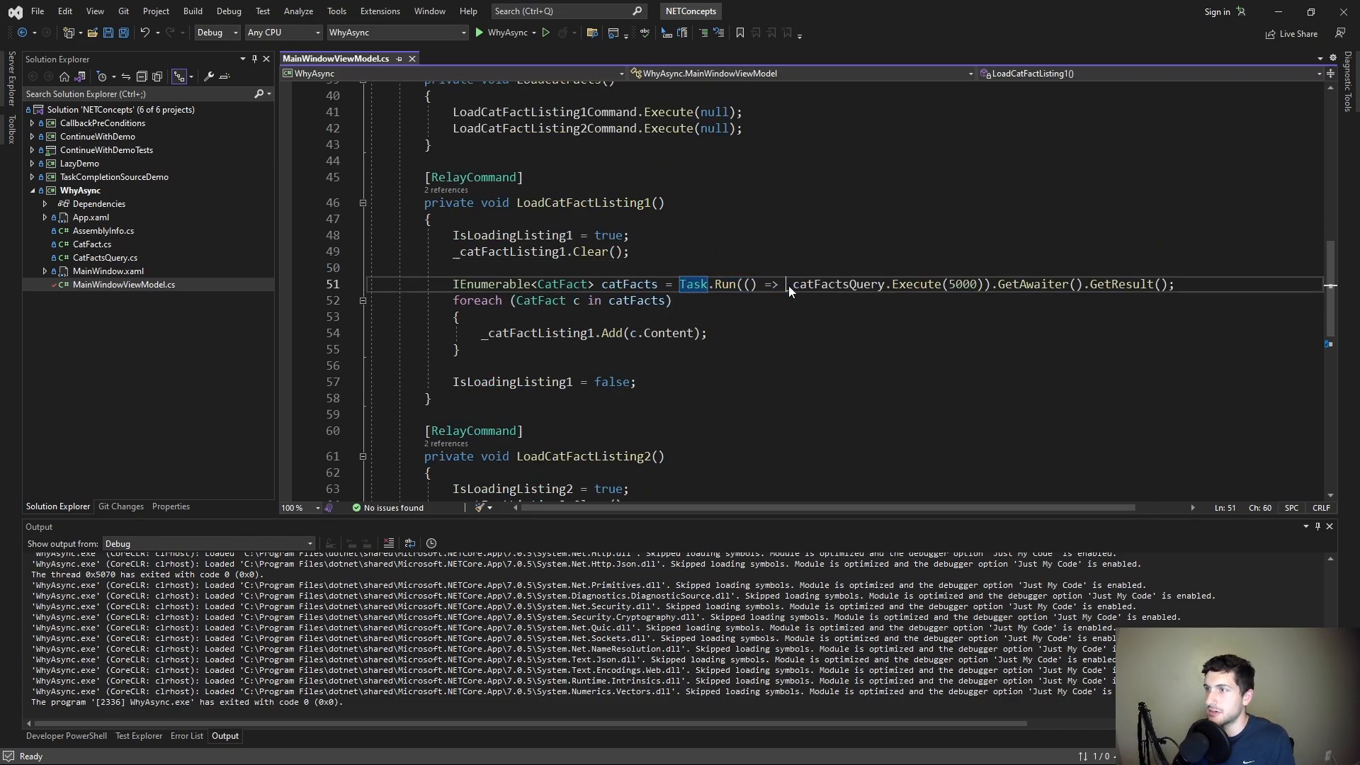
double_click(836, 284)
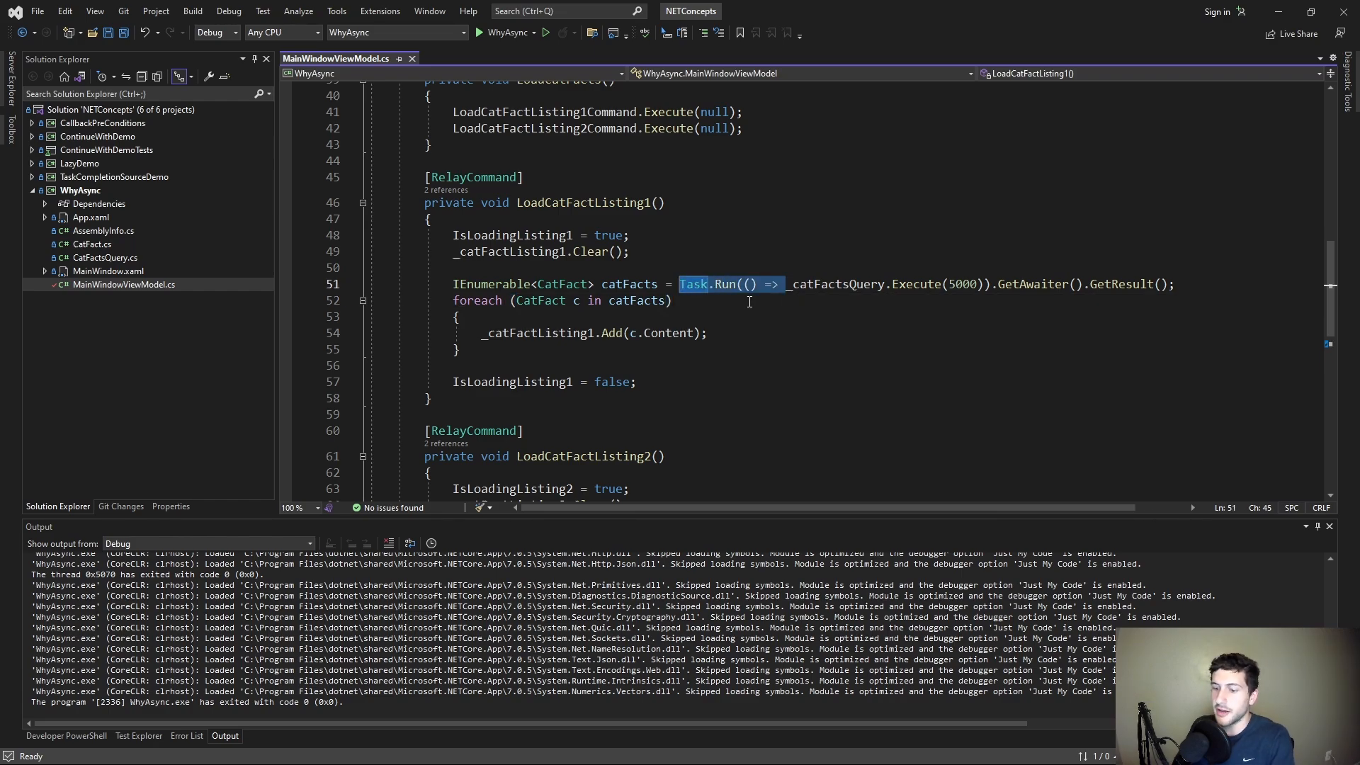
Await _catFactsQuery.Execute(5000) in both listing methods and make them async Task
type("await")
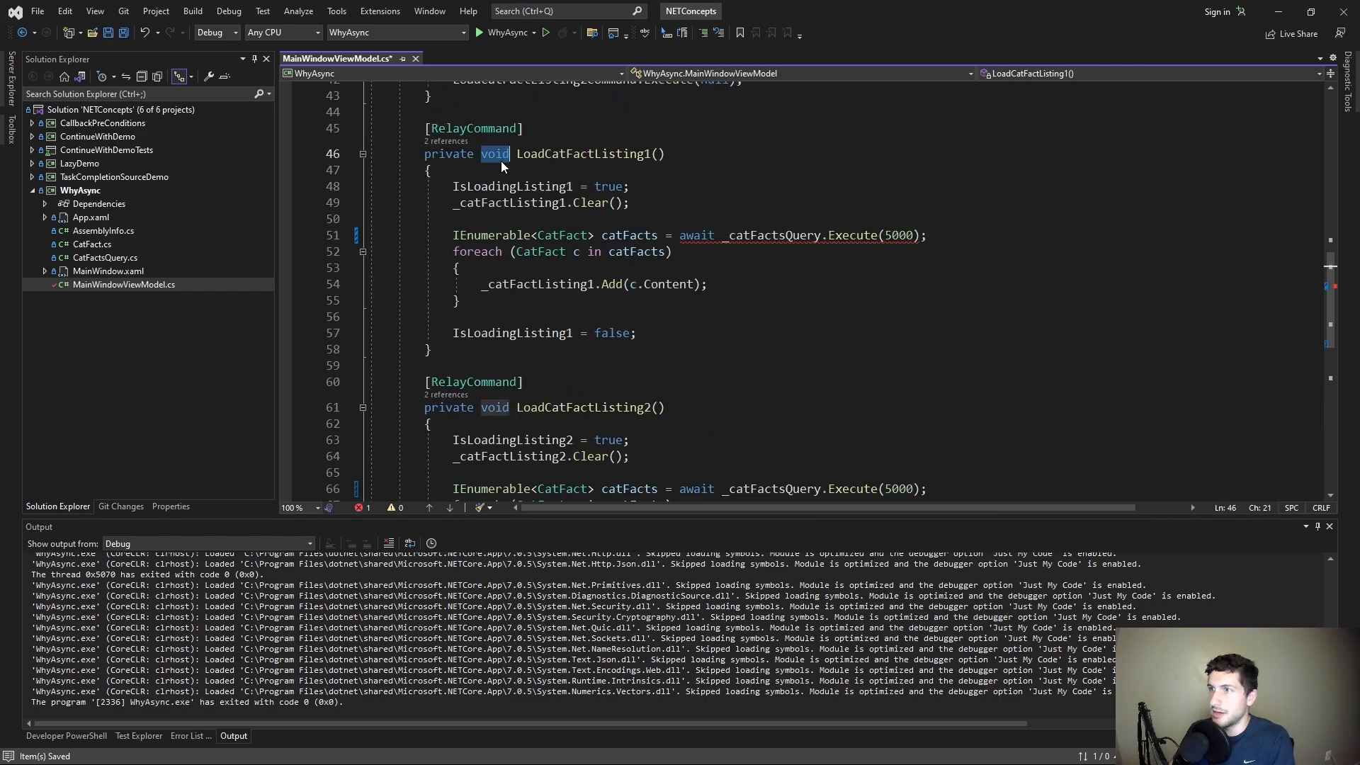
type("async Task")
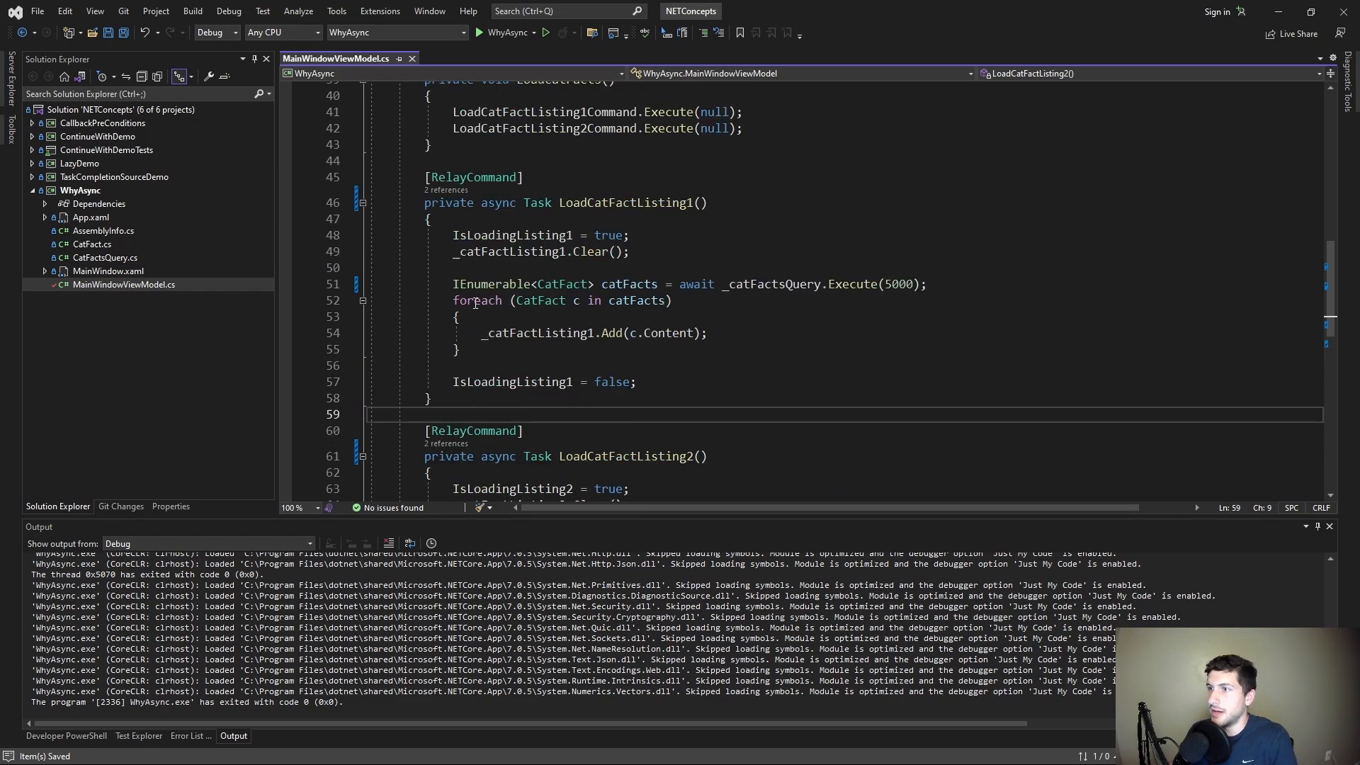
left_click(694, 283)
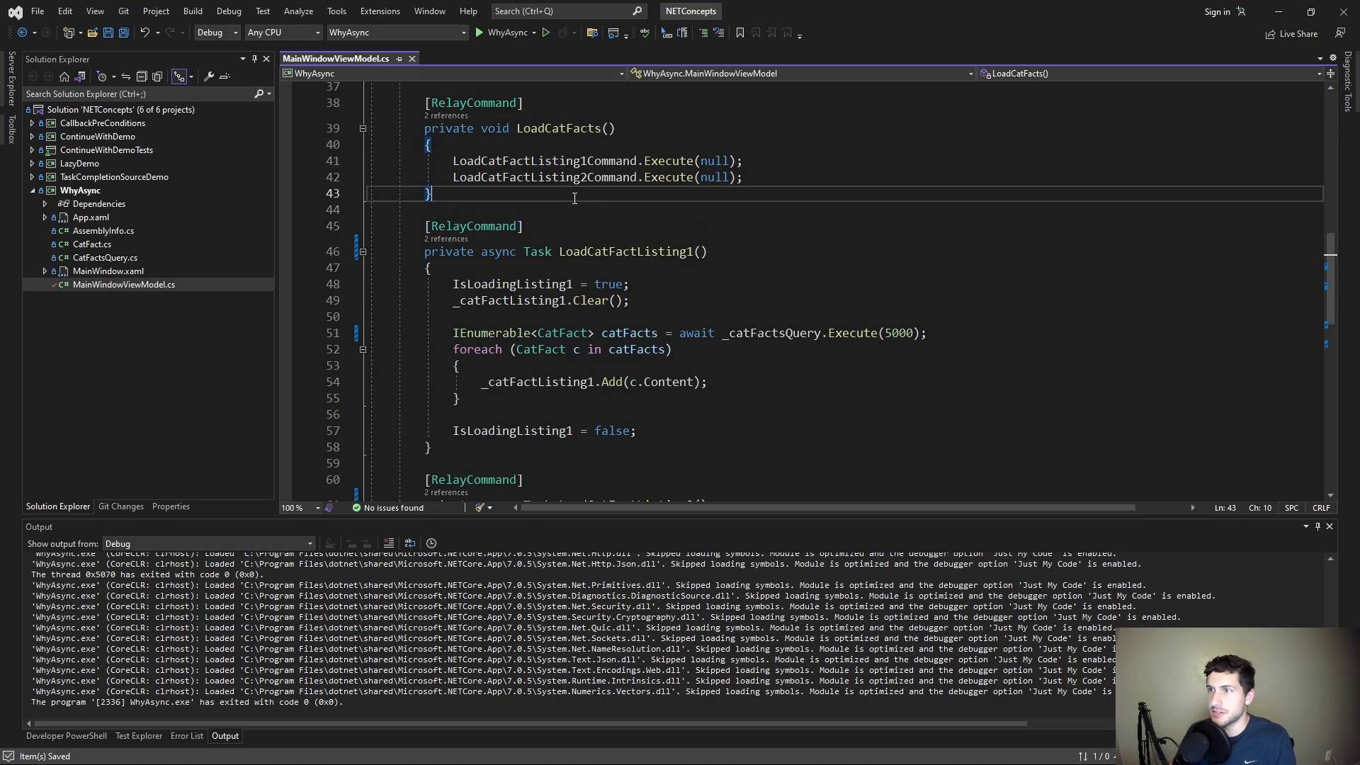
left_click_drag(452, 332, 850, 332)
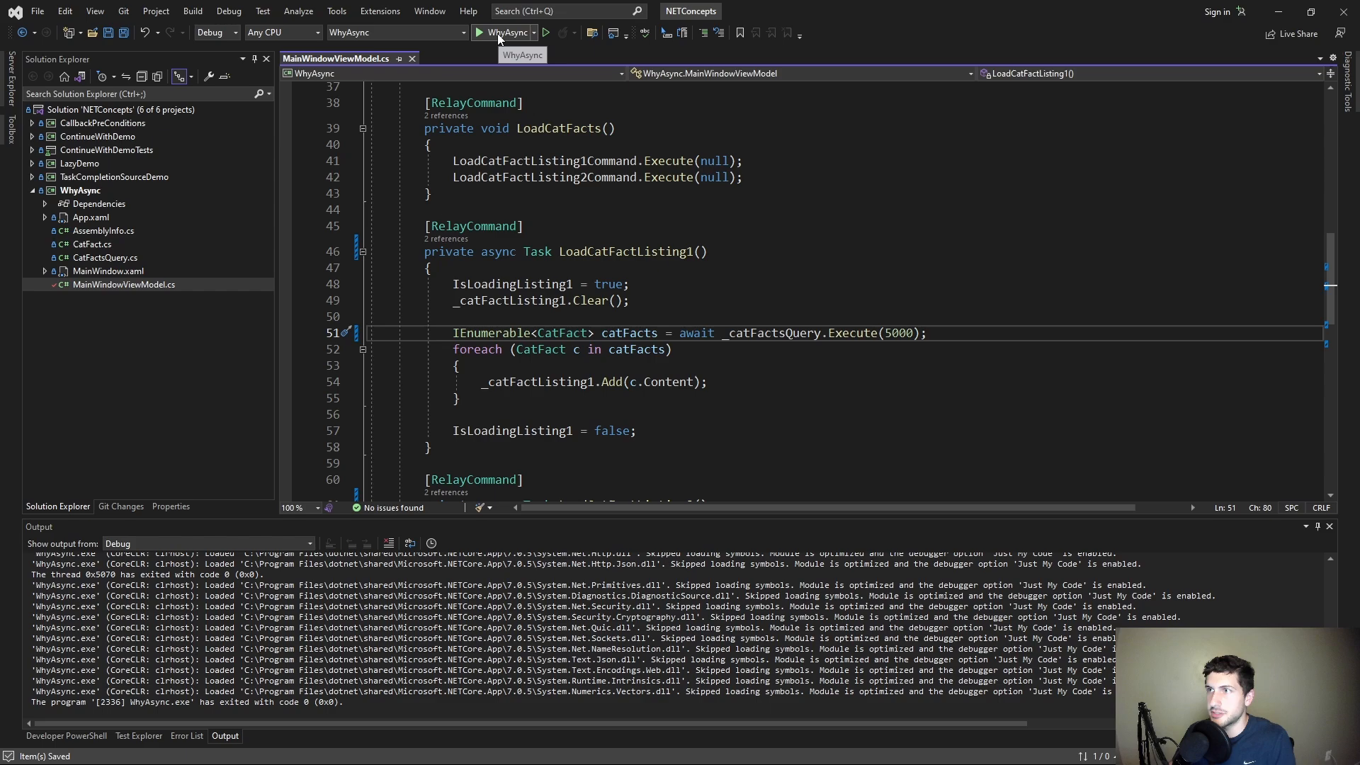
Start WhyAsync, load cat facts into both panes without the window freezing, then stop debugging
left_click(477, 32)
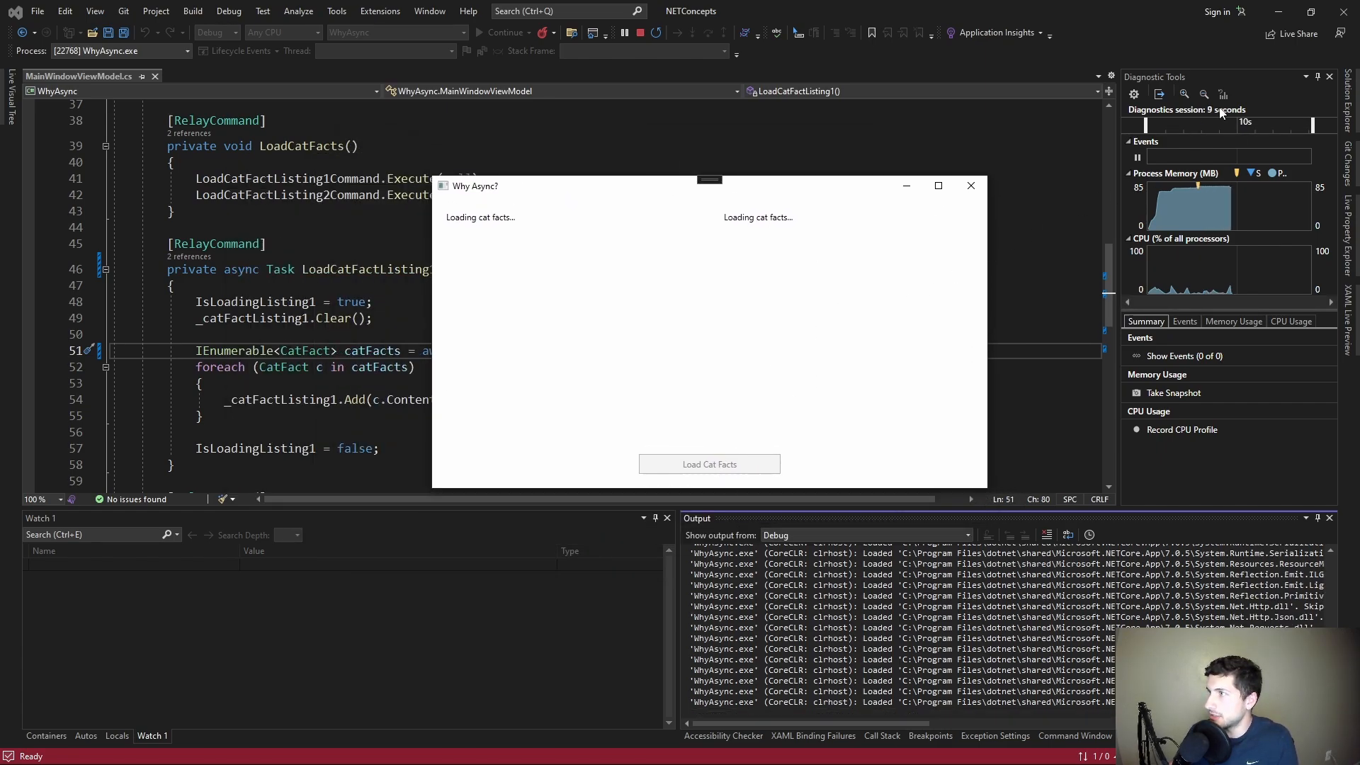
left_click(708, 465)
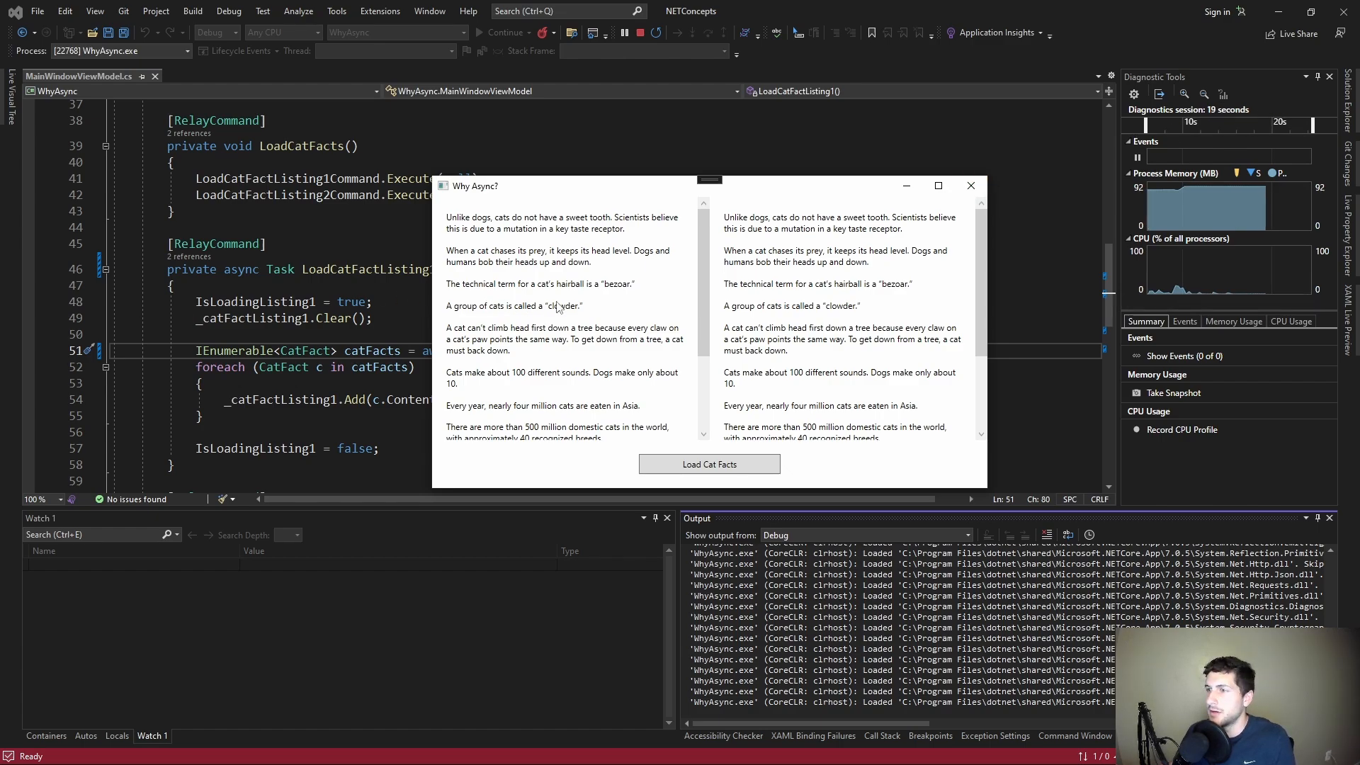
left_click_drag(710, 185, 907, 285)
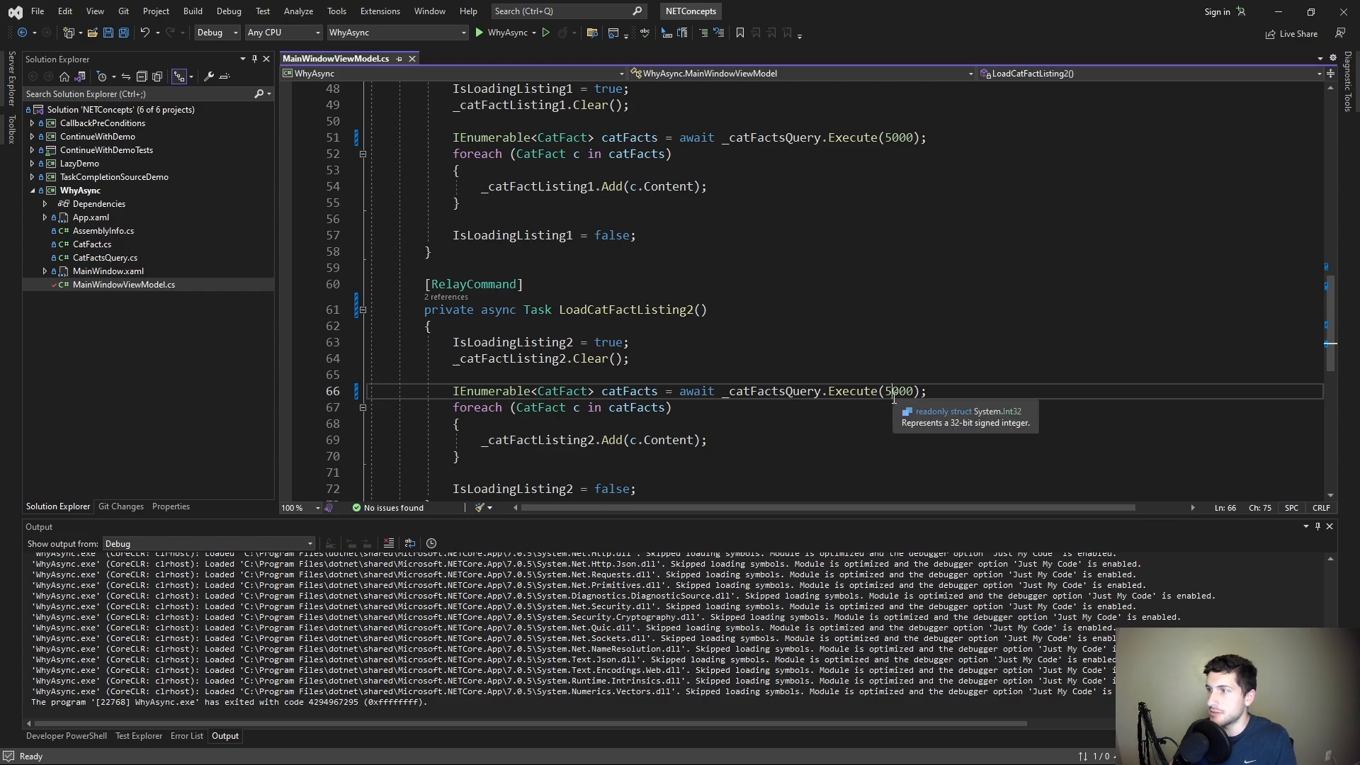
Set LoadCatFactListing2 to Execute(10000), rerun, load both lists and close WhyAsync
type("10000")
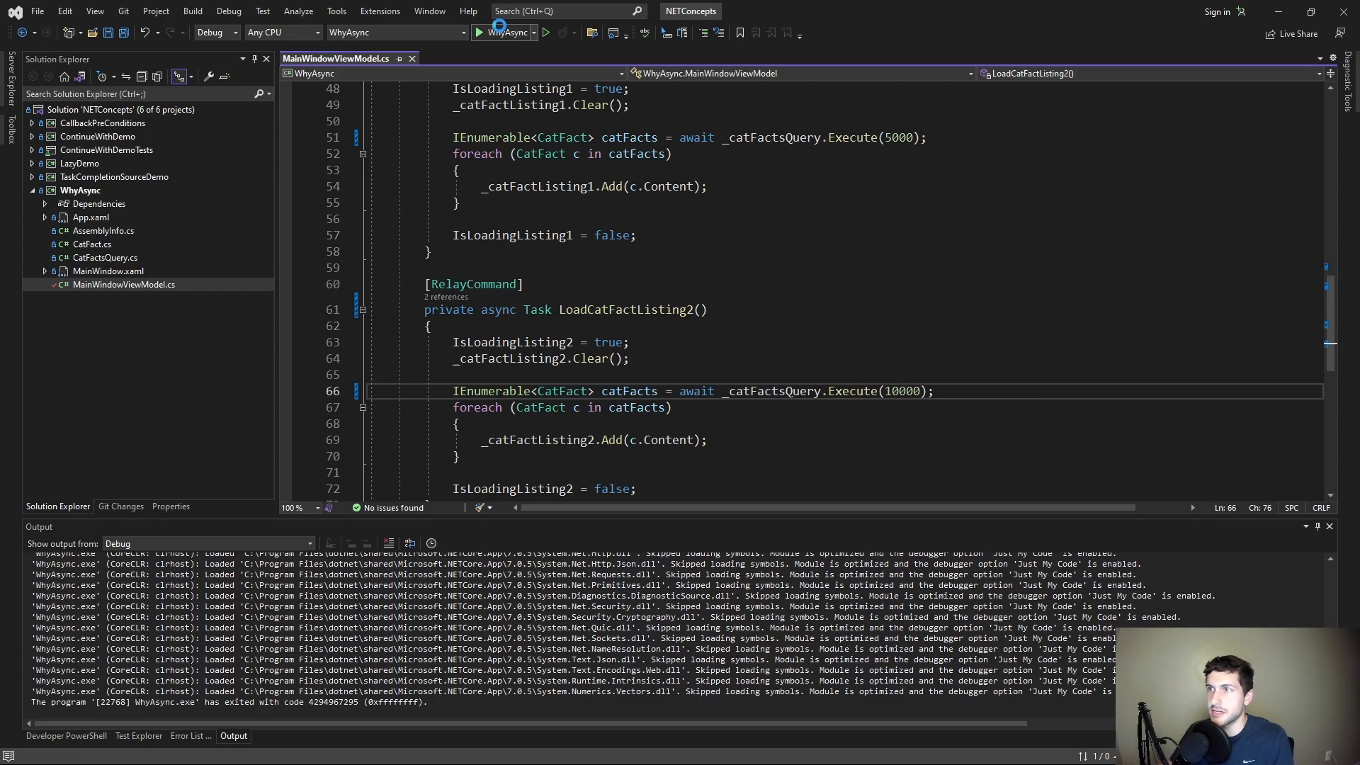
left_click(480, 33)
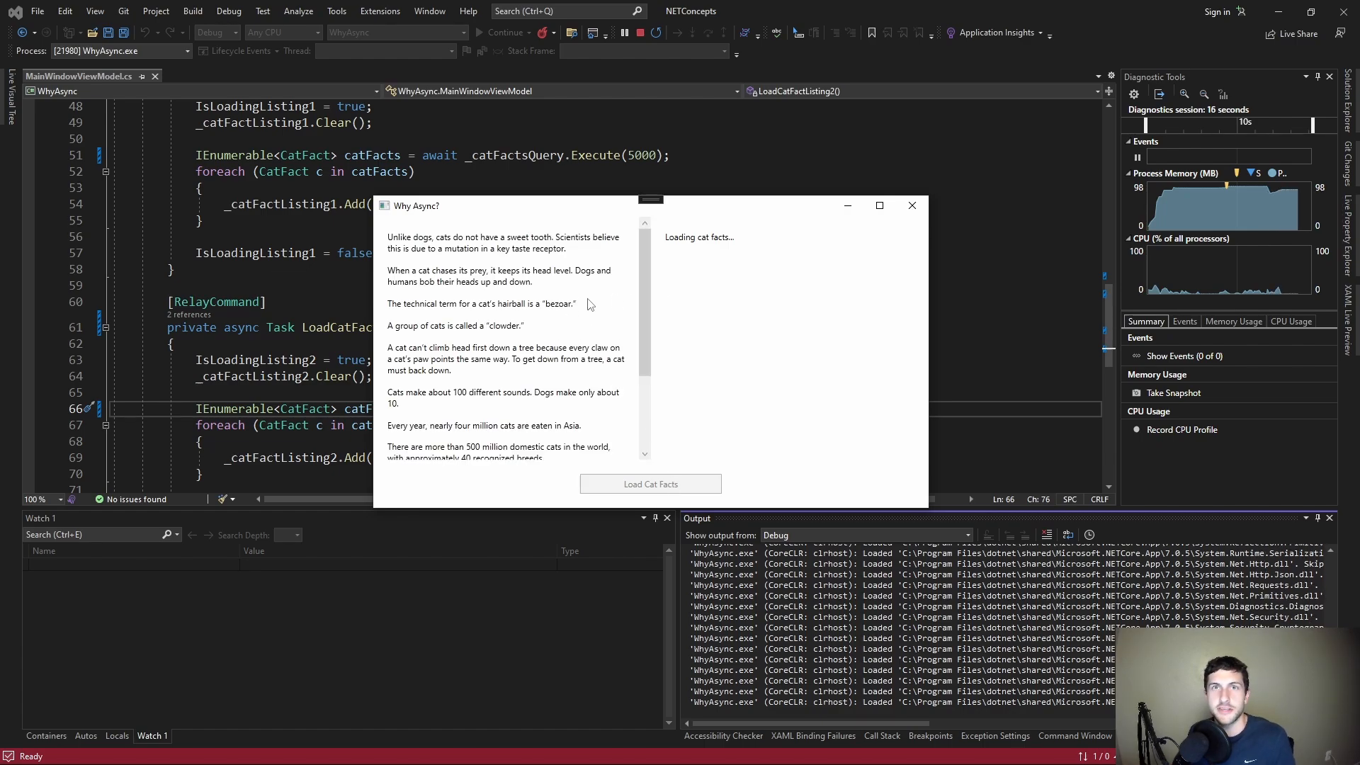
left_click(650, 484)
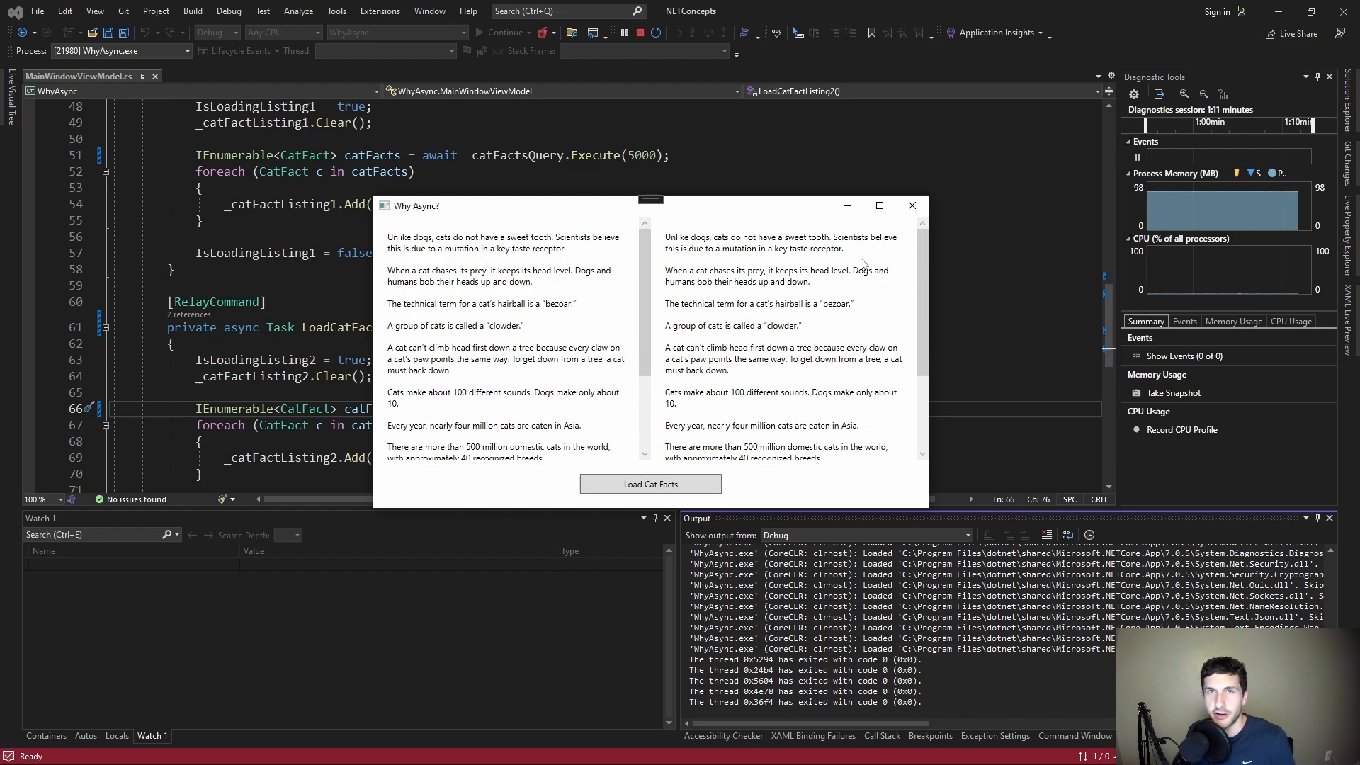
left_click(911, 205)
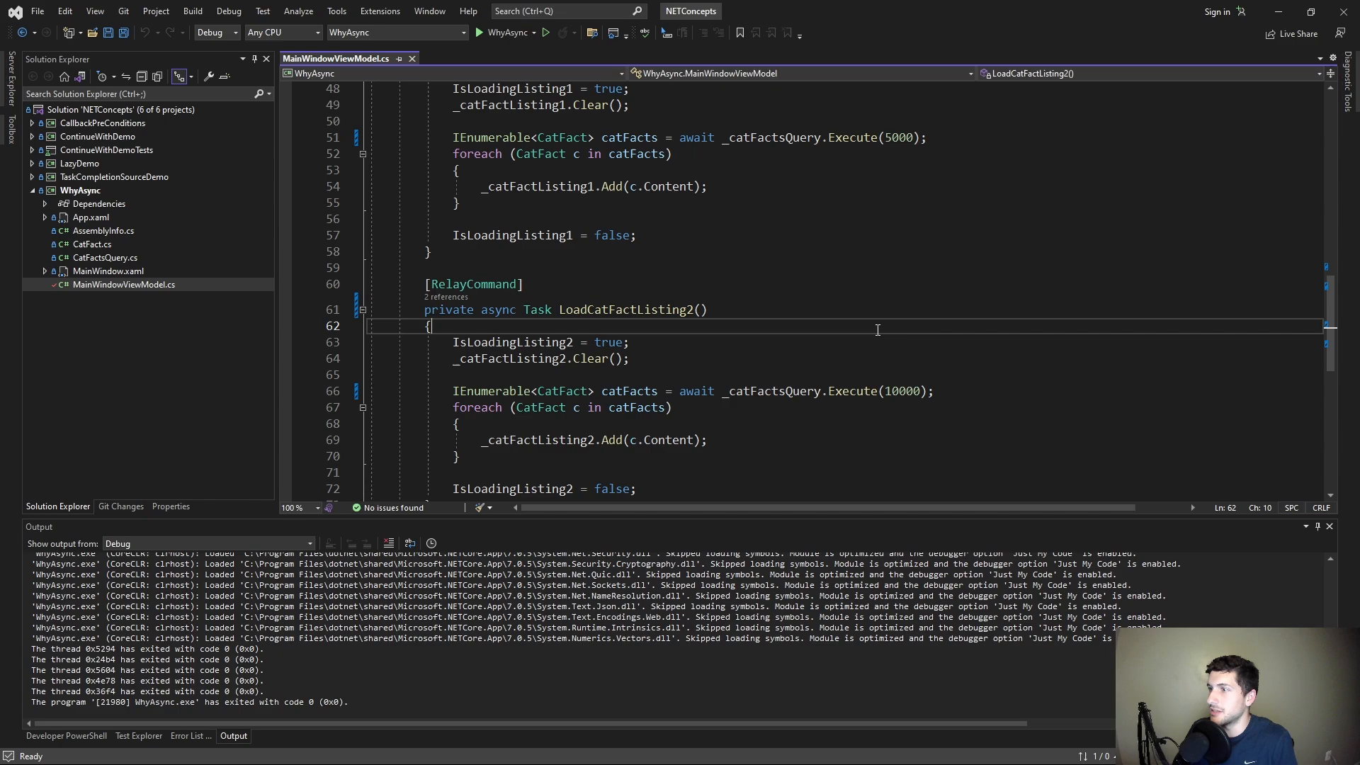